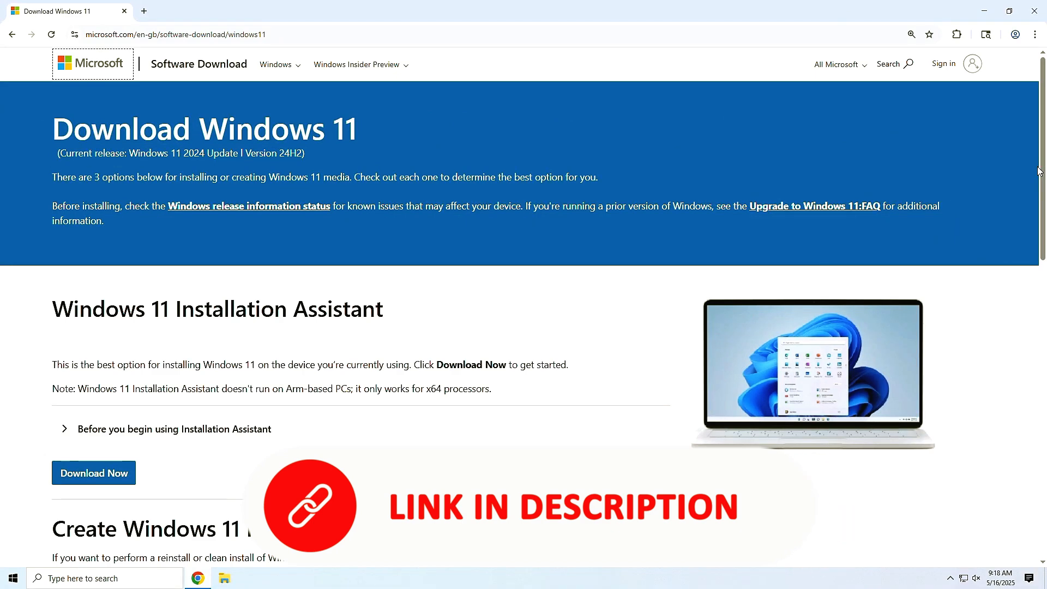
Request the Windows 11 multi-edition x64 ISO in English (United States) and start the 64-bit download.
scroll("down", 3)
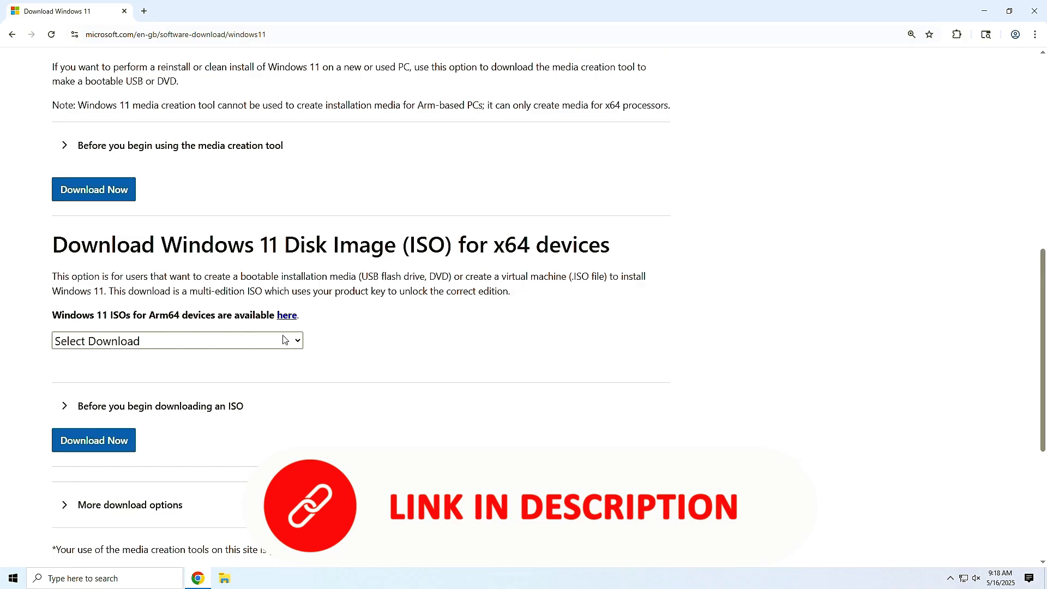
left_click(177, 341)
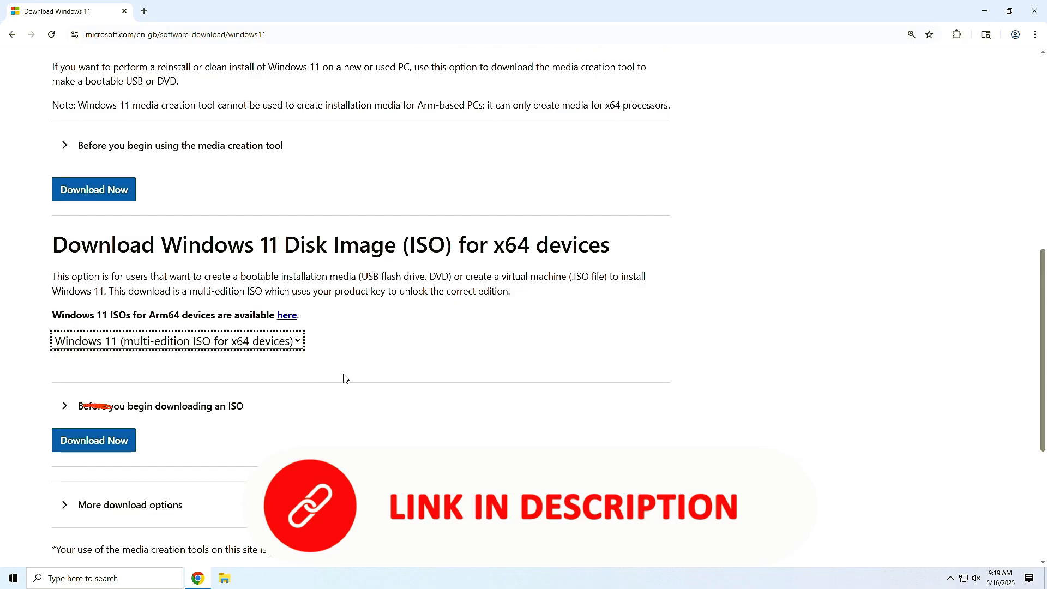
left_click(93, 440)
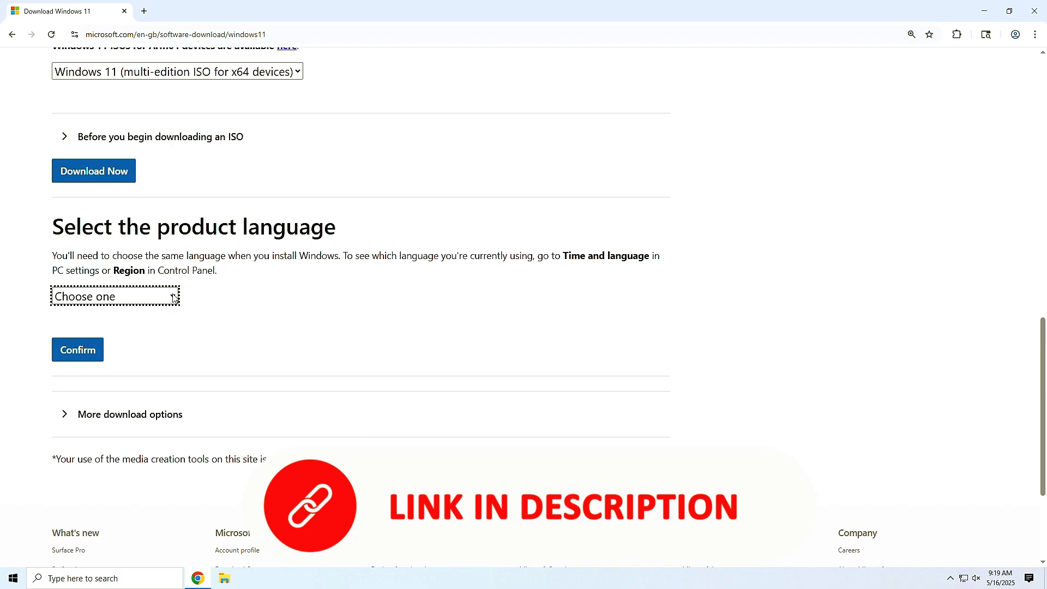
left_click(115, 296)
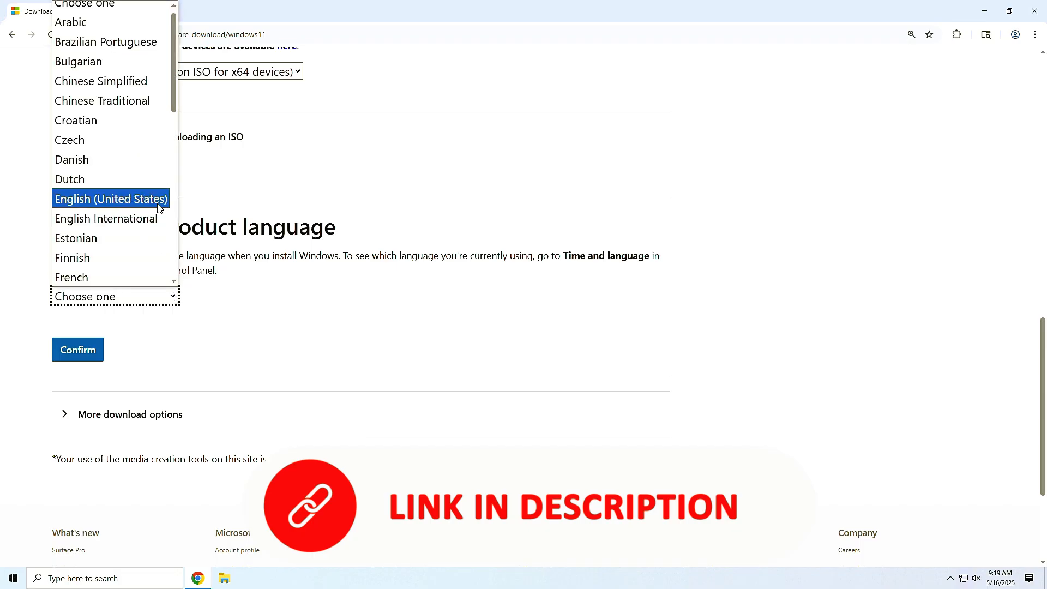
left_click(110, 198)
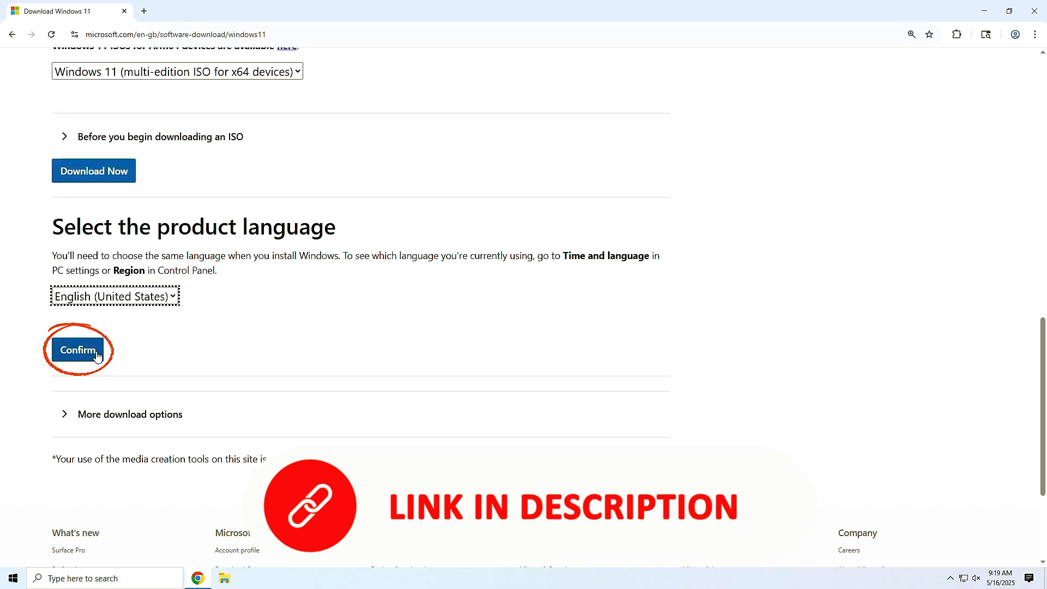
left_click(78, 350)
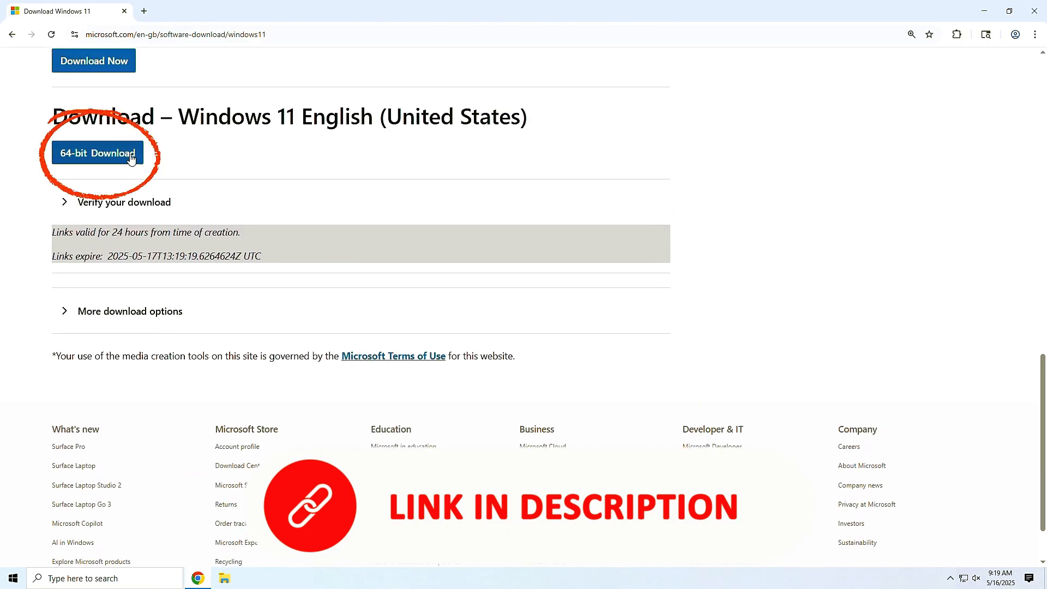
left_click(97, 152)
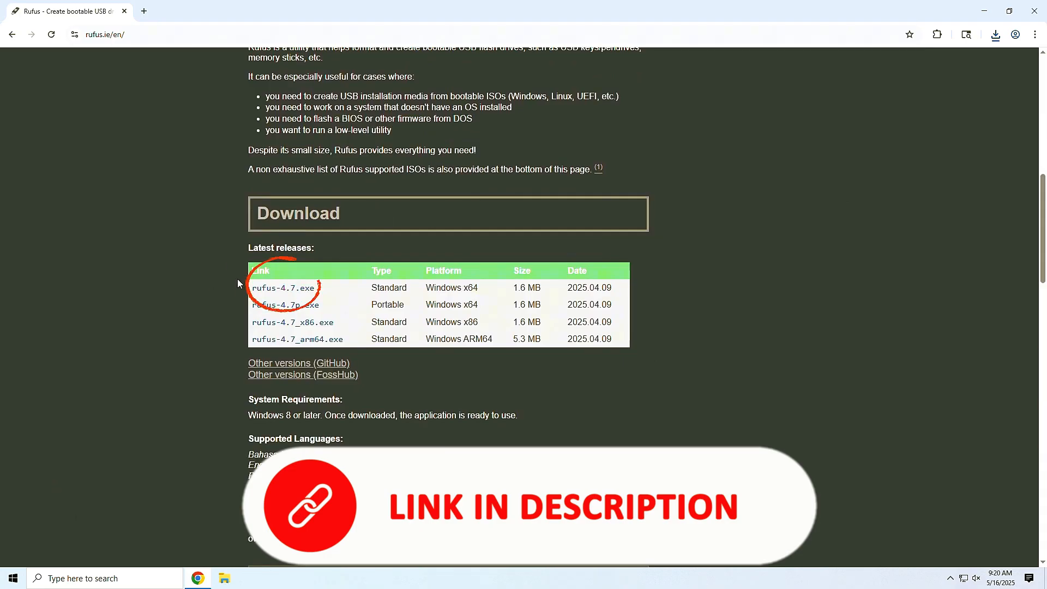
Download rufus-4.7.exe from the Latest releases table on rufus.ie.
left_click(995, 34)
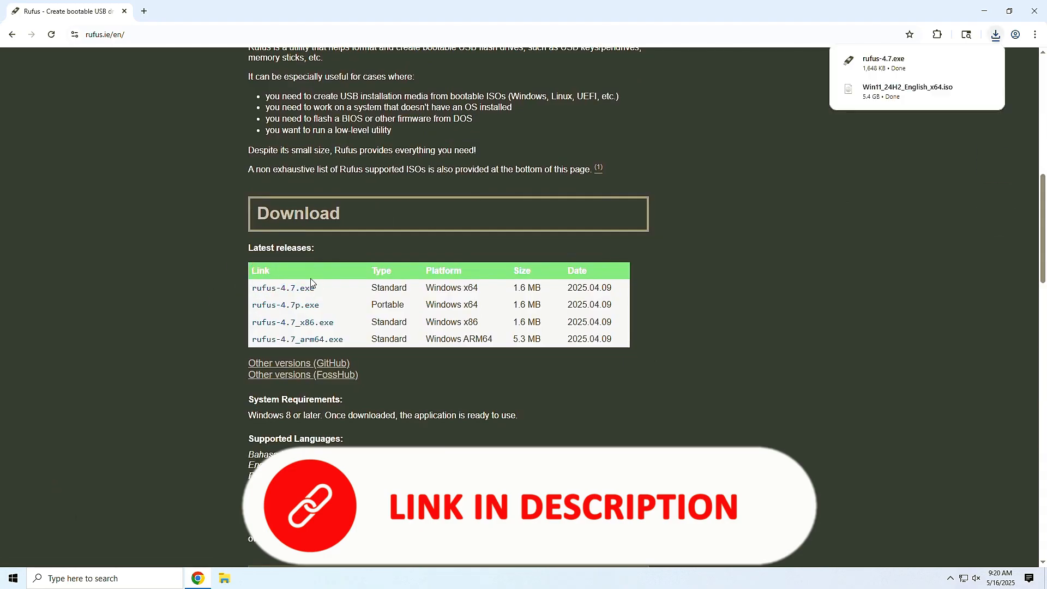
mouse_move(858, 194)
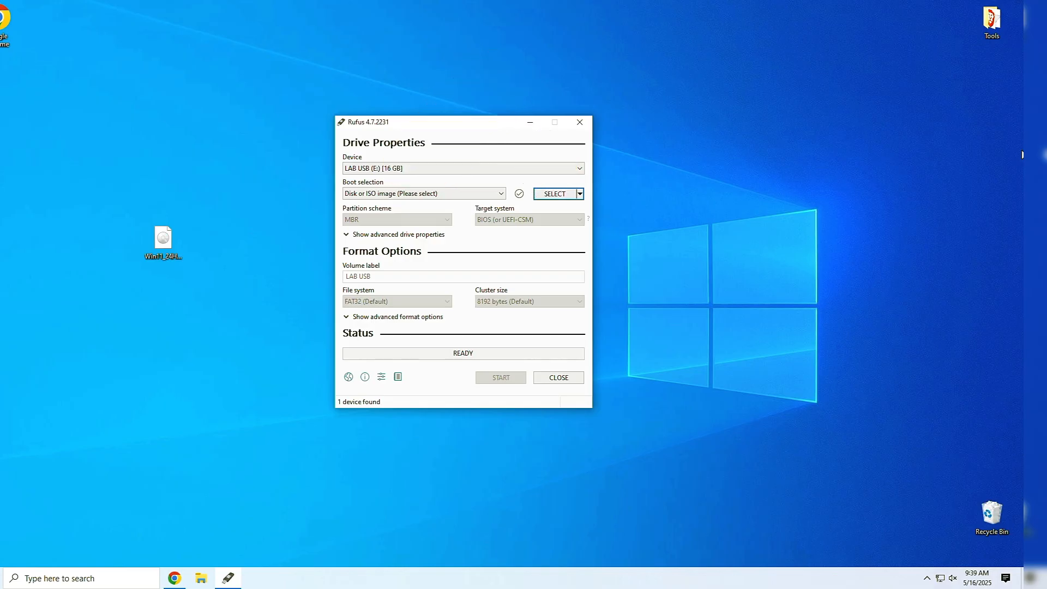
mouse_move(527, 199)
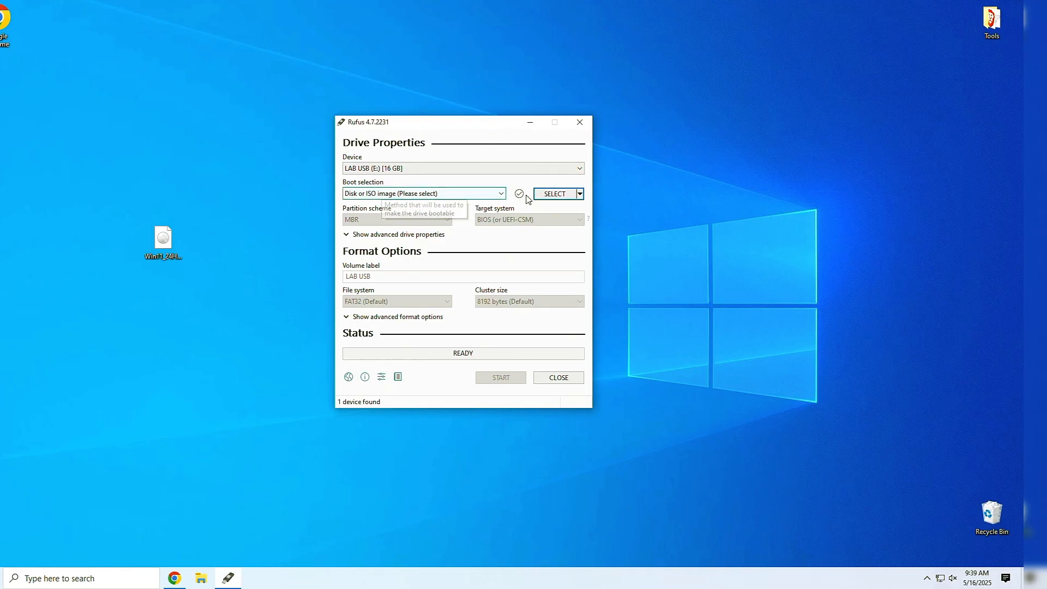
Load Win11_24H2_English_x64.iso in Rufus with MBR partitioning and start the write.
left_click(554, 194)
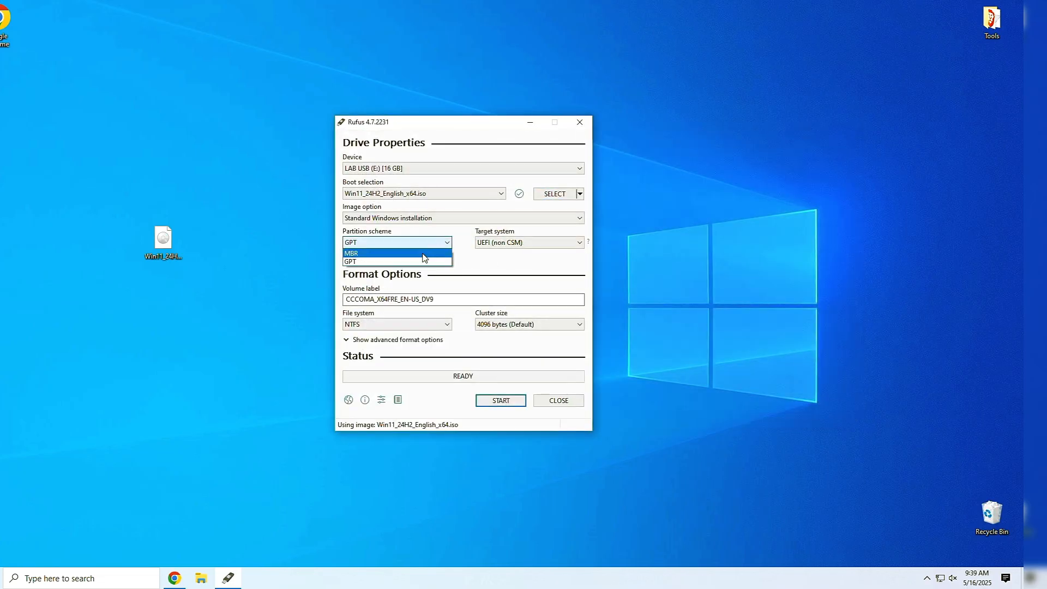
left_click(351, 253)
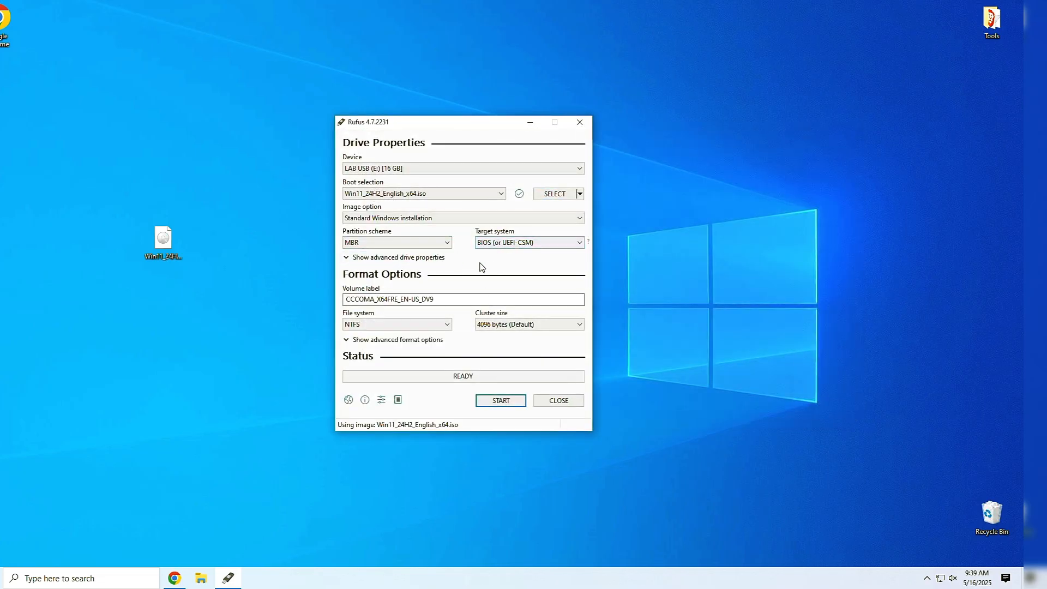
mouse_move(472, 266)
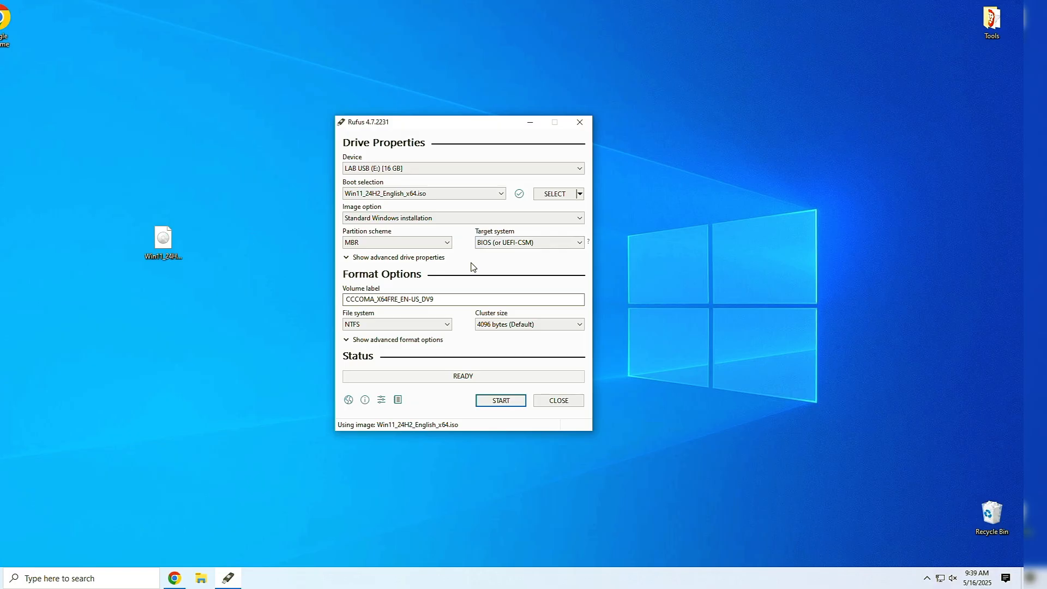
mouse_move(504, 404)
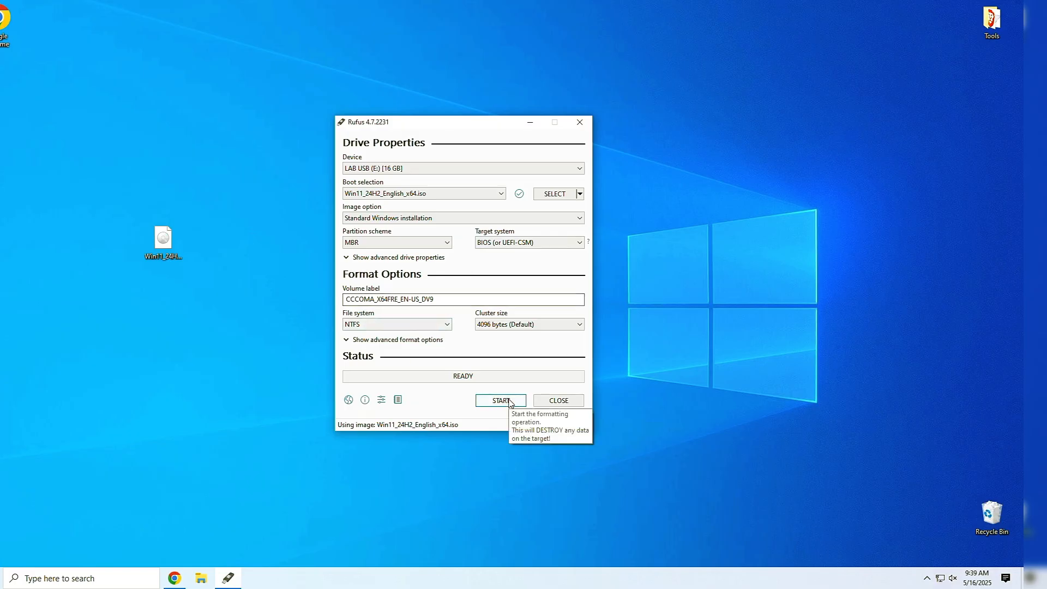
left_click(501, 400)
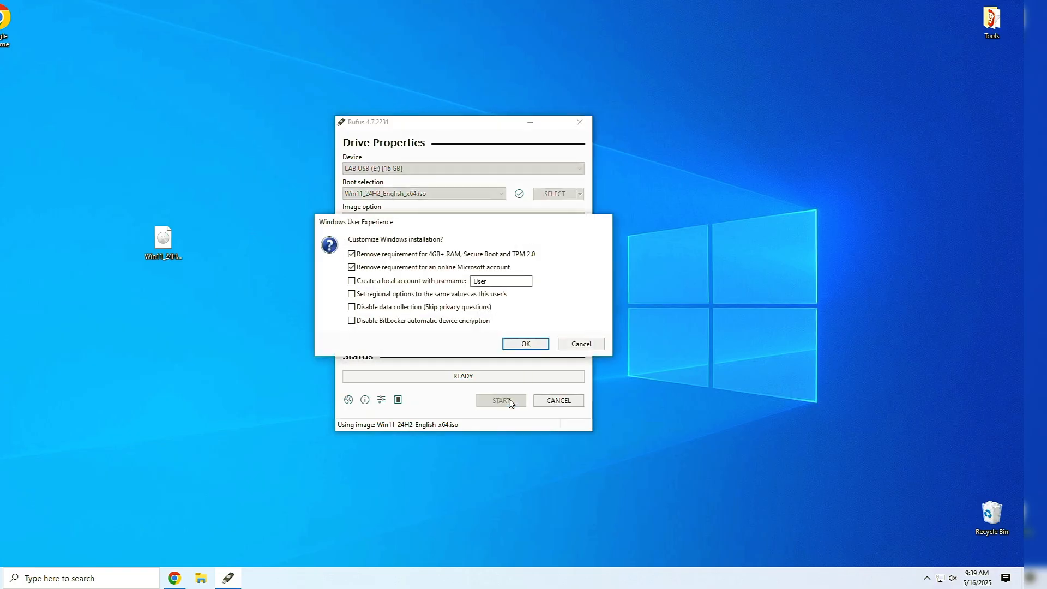
Tick all Windows User Experience tweaks with local account 'Lab', and approve erasing the drive.
left_click(351, 280)
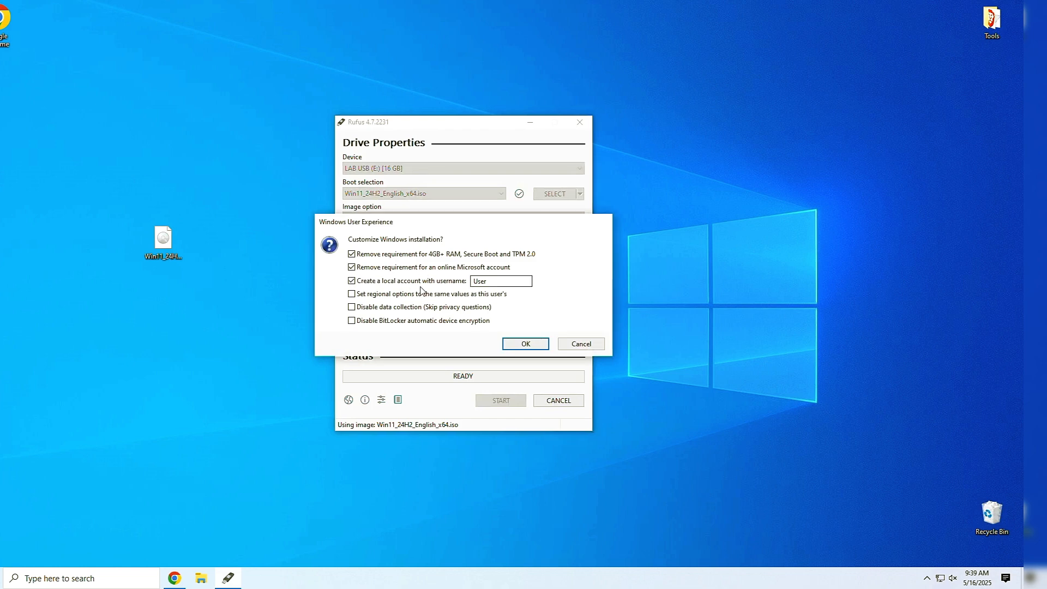
type("Lab")
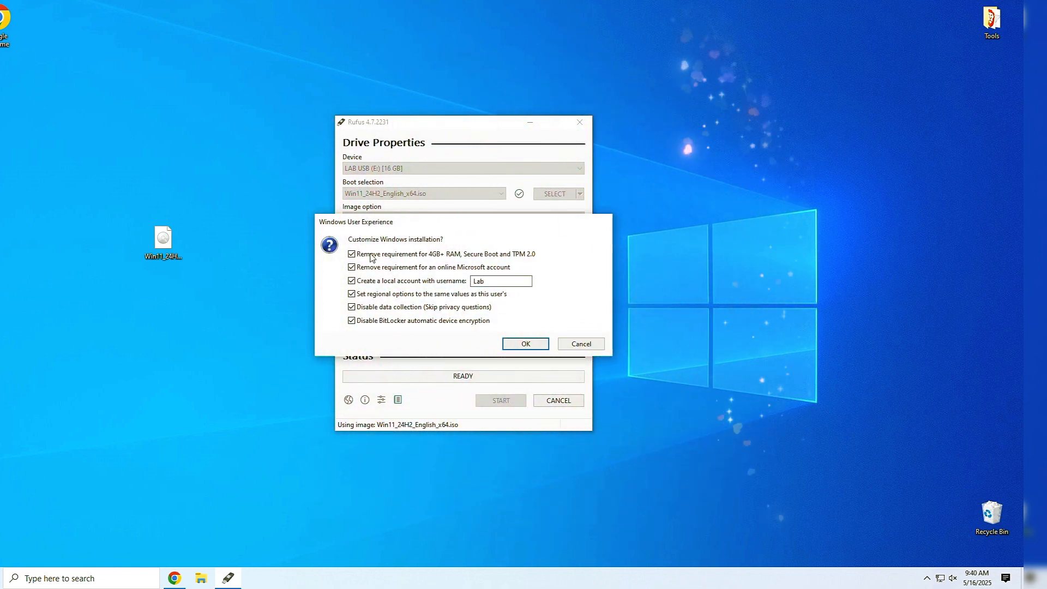
left_click(525, 343)
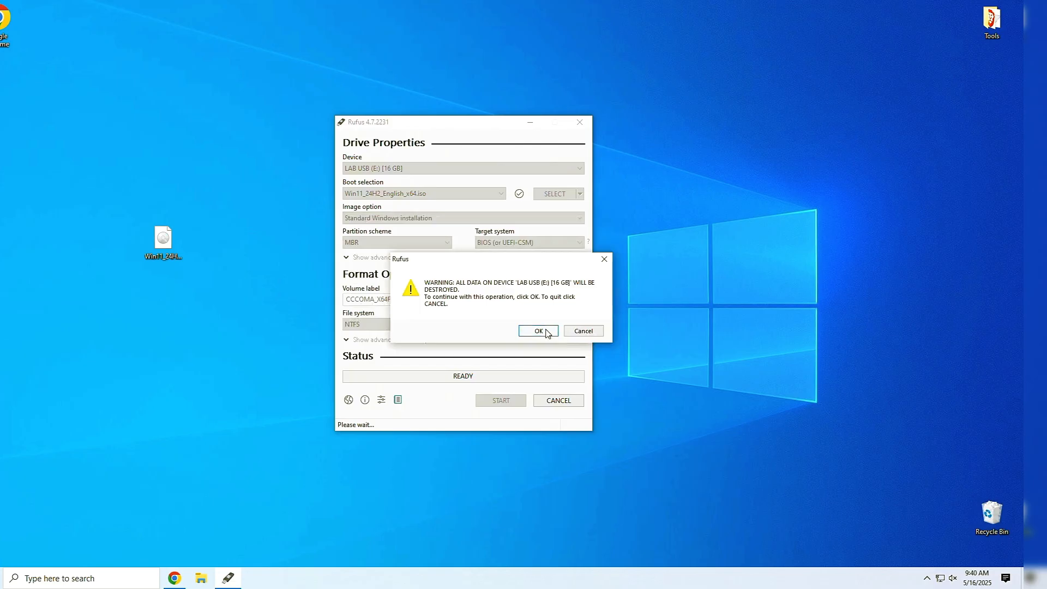
left_click(537, 330)
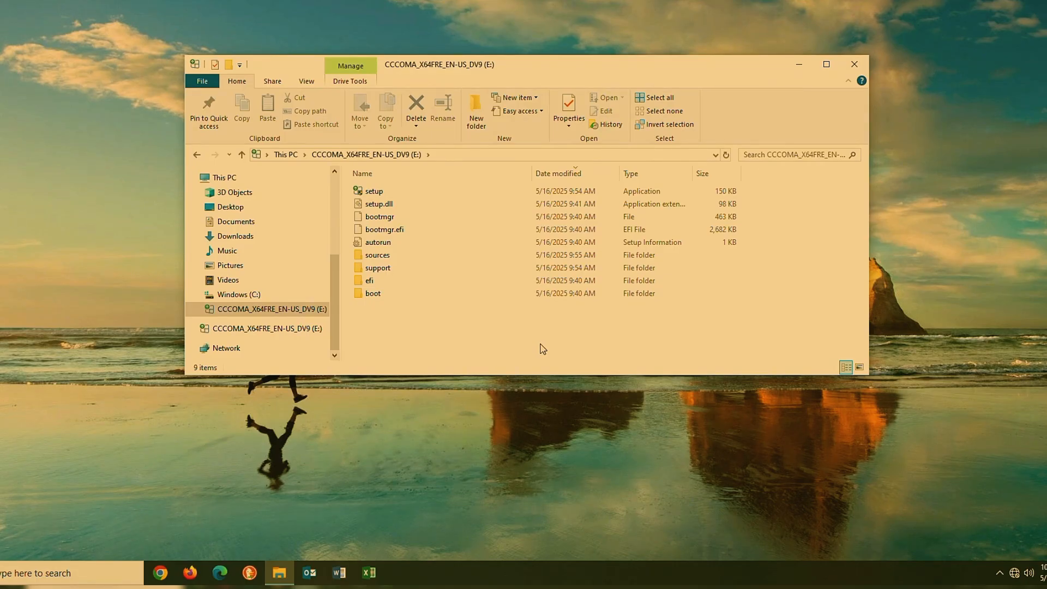
Run setup from the LAB USB drive, approve User Account Control, and close Explorer.
double_click(373, 191)
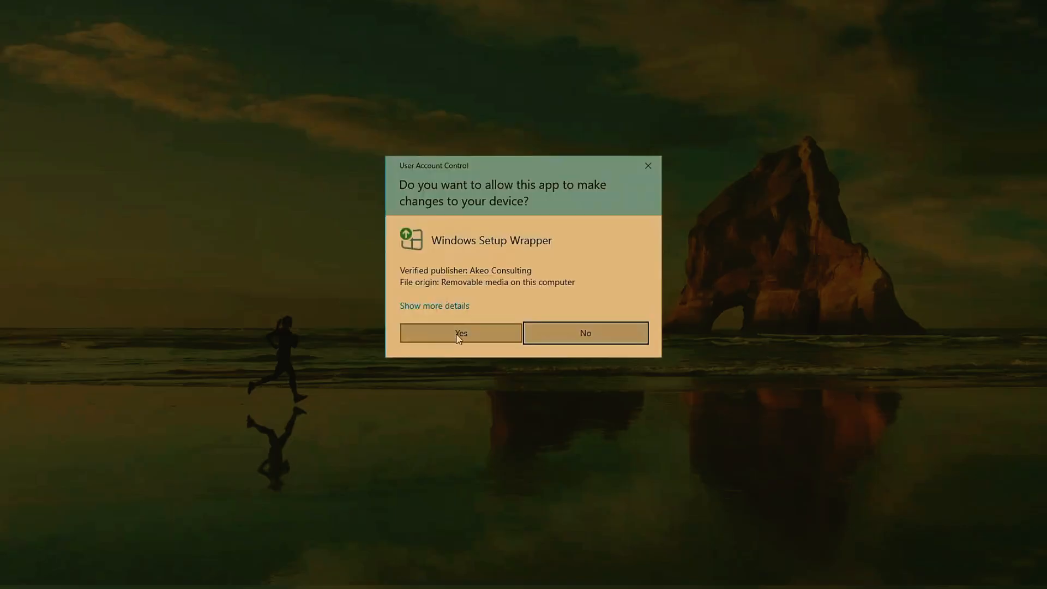
left_click(461, 333)
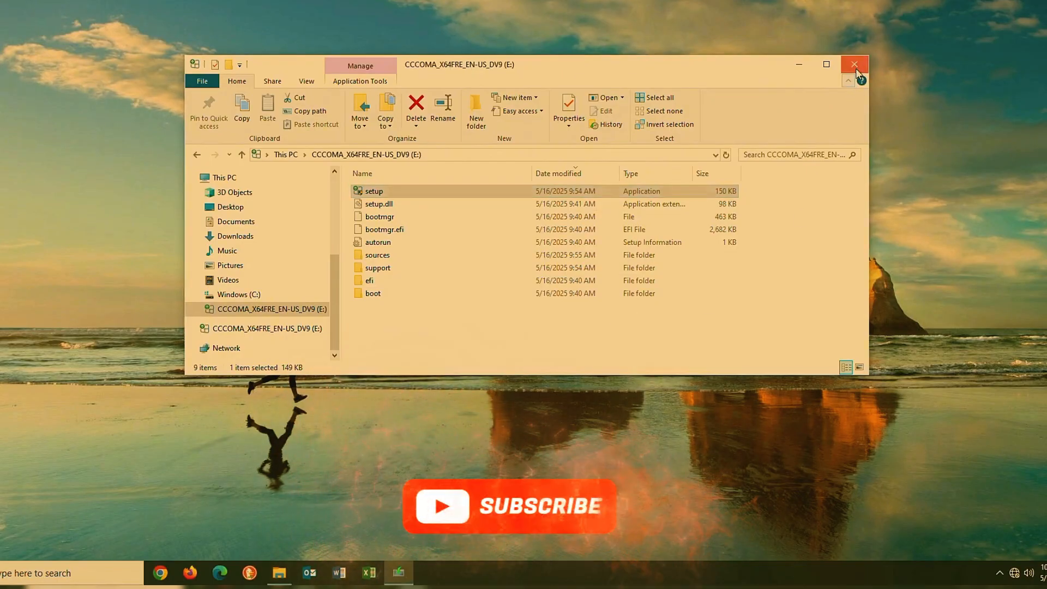
double_click(373, 191)
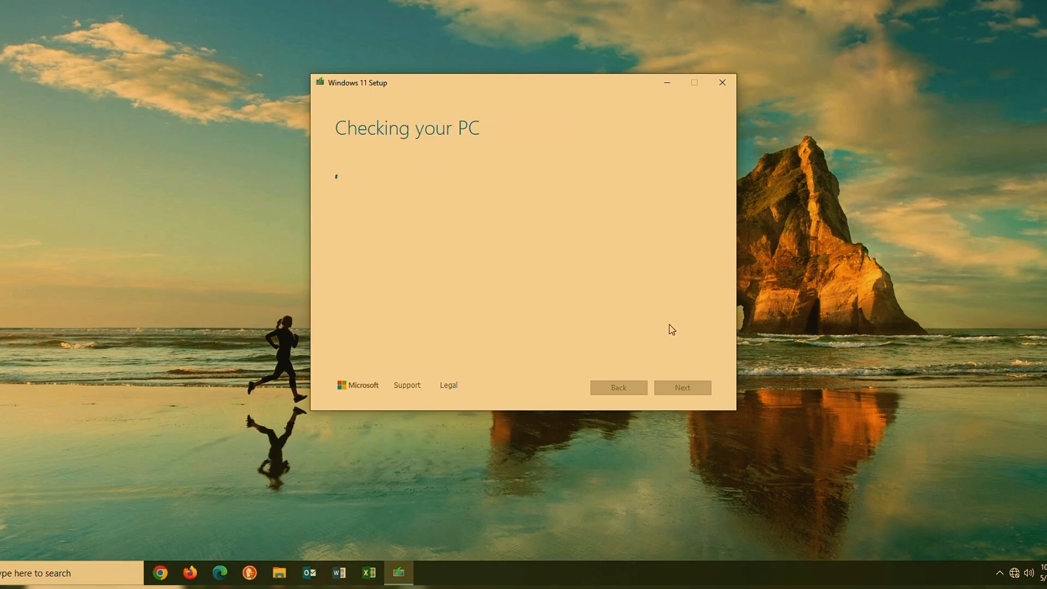
Proceed past the PC check, keep files and apps, accept the hardware notice, and install.
left_click(682, 387)
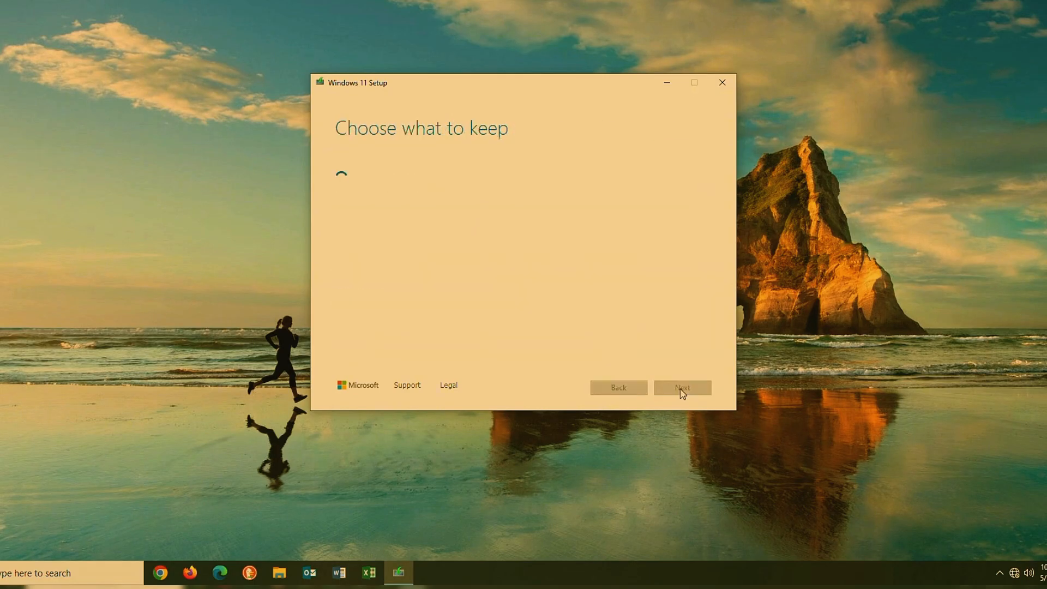
left_click(682, 387)
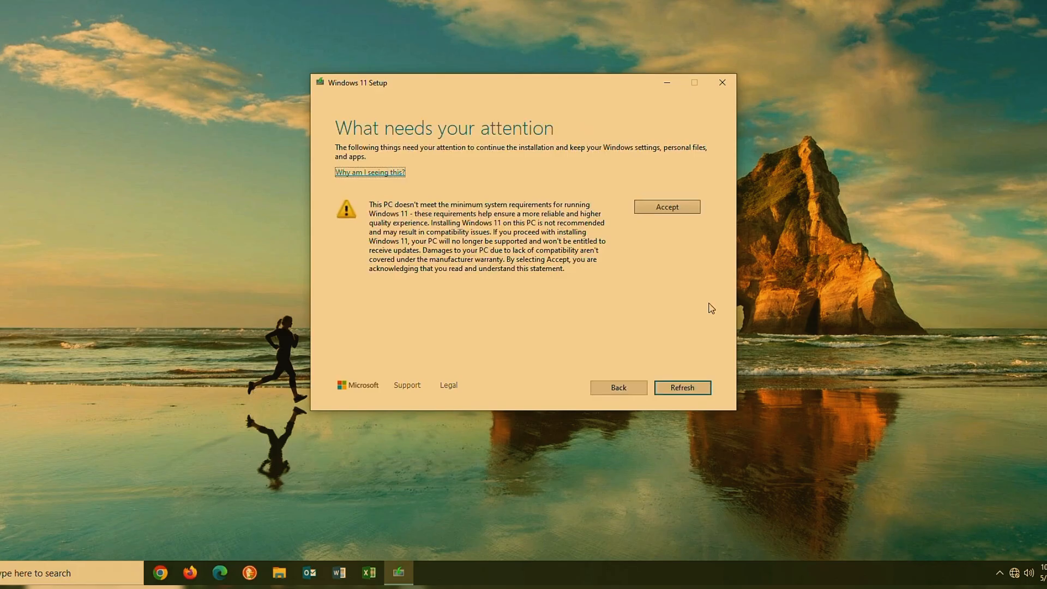
left_click(666, 206)
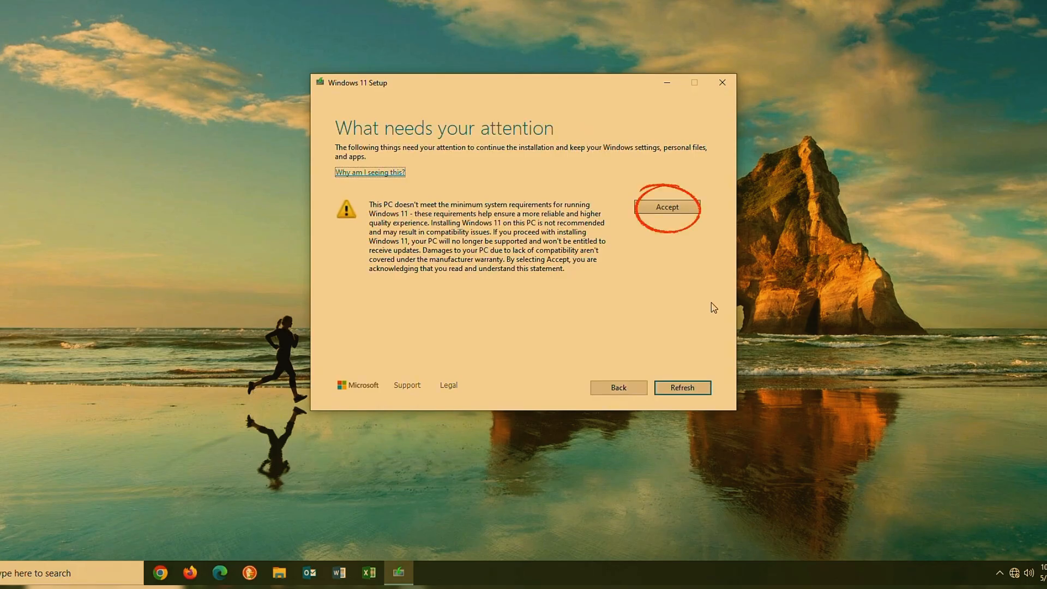
left_click(667, 207)
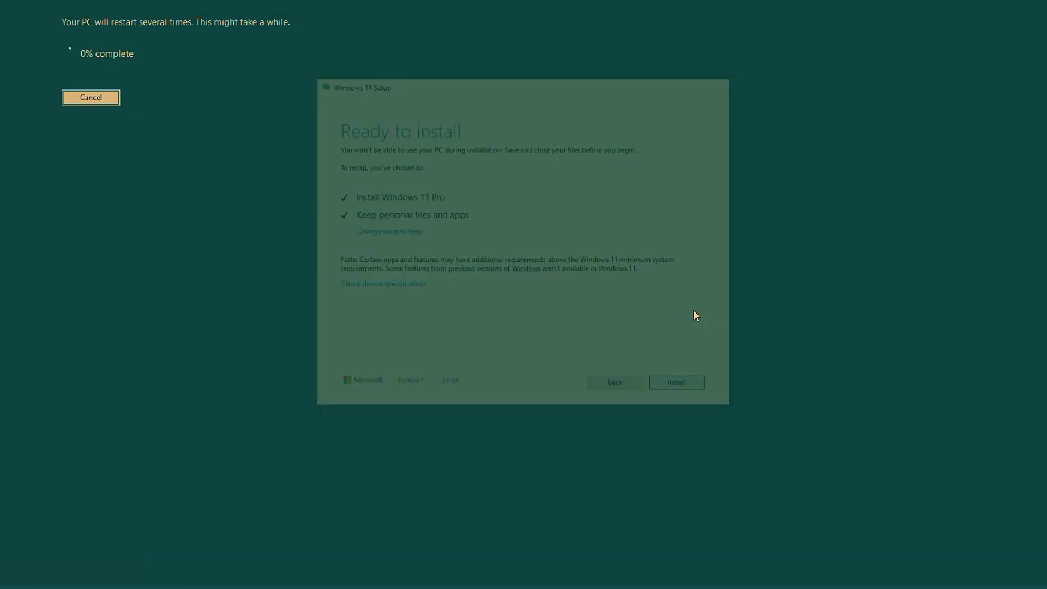